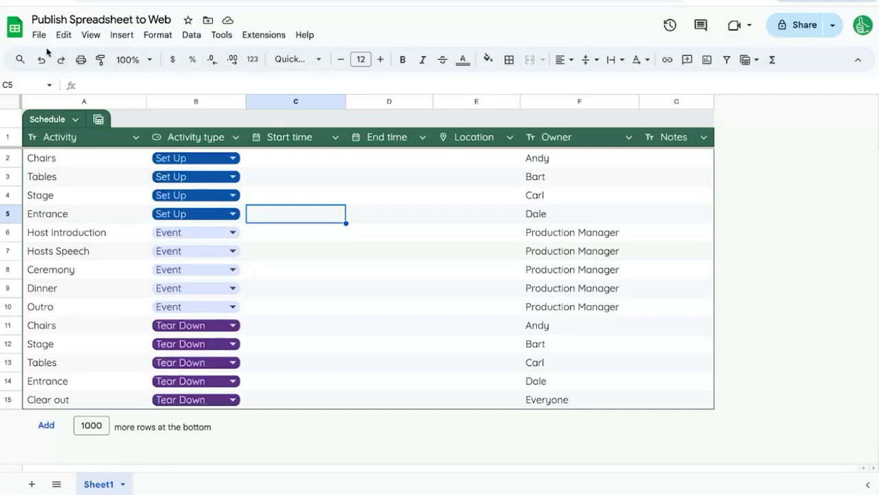
mouse_move(803, 25)
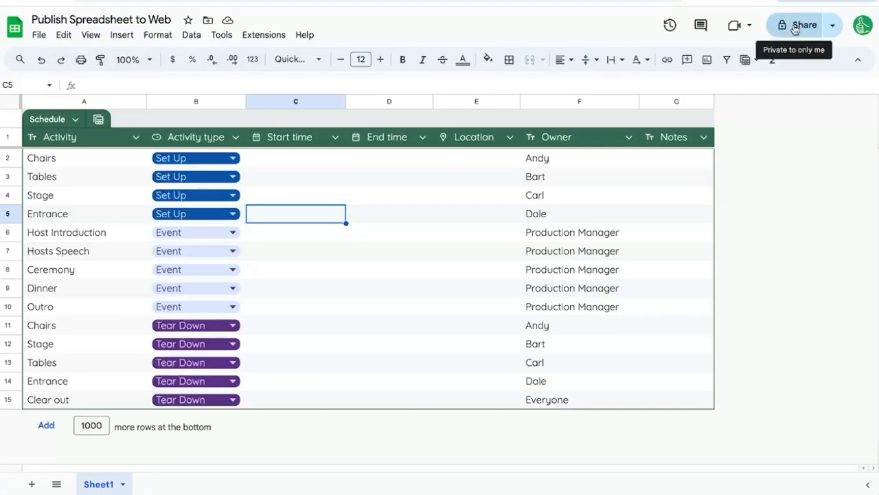
Dismiss the sharing settings unchanged, then choose Publish to web from the File menu
left_click(799, 25)
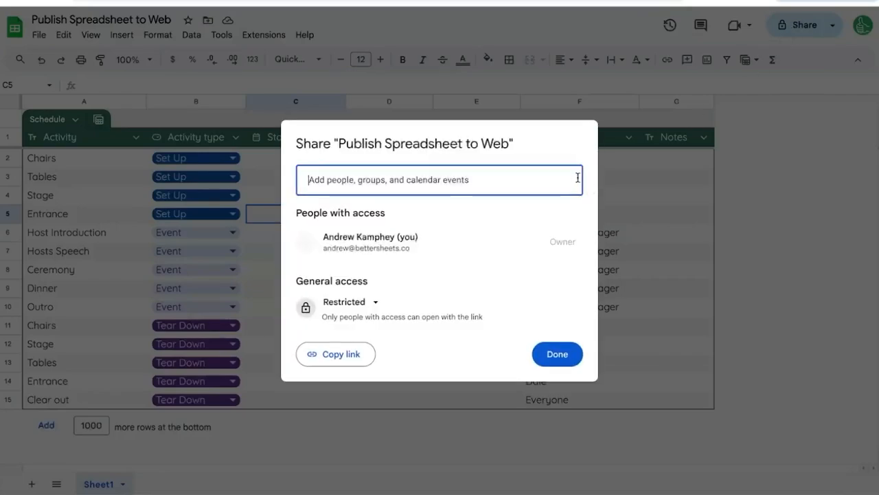
left_click(557, 353)
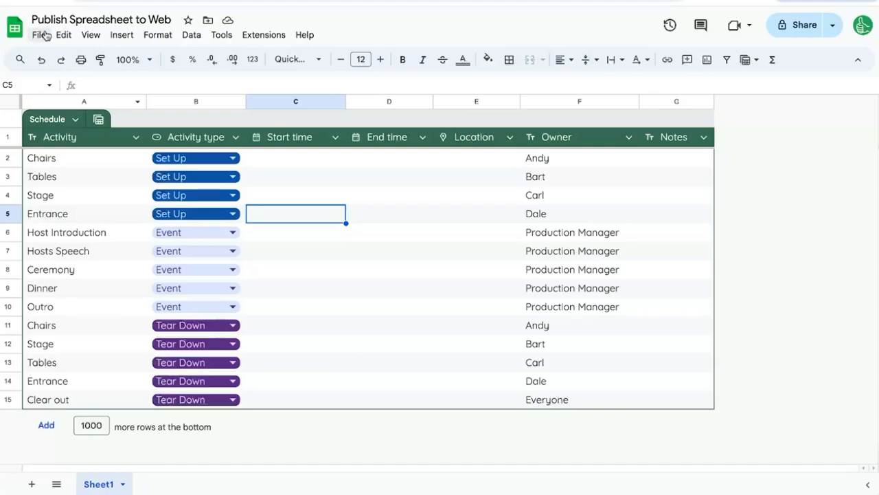
left_click(39, 34)
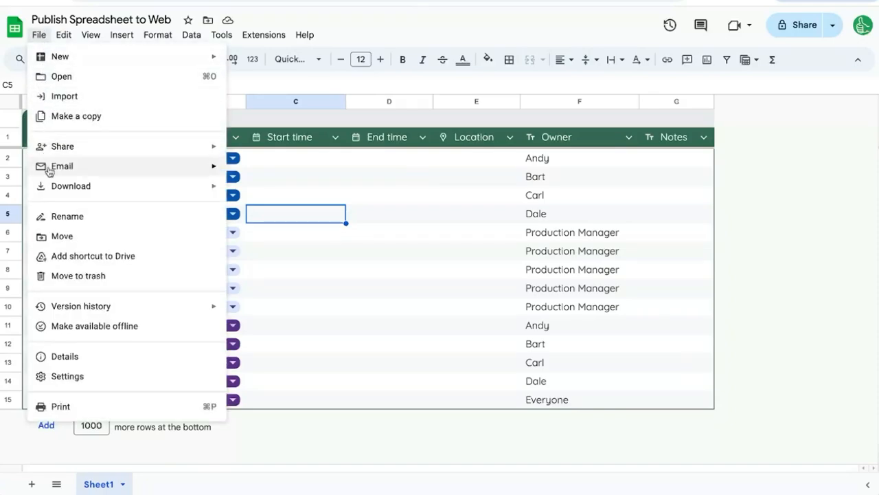
left_click(39, 34)
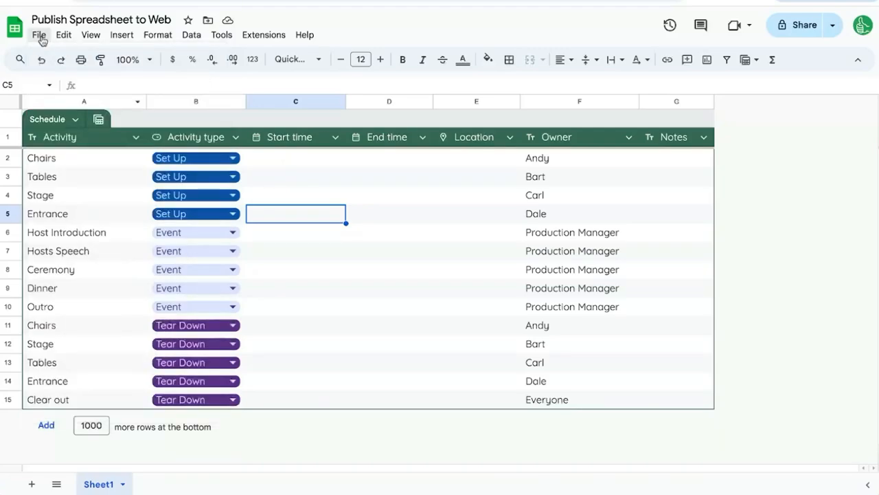
left_click(40, 34)
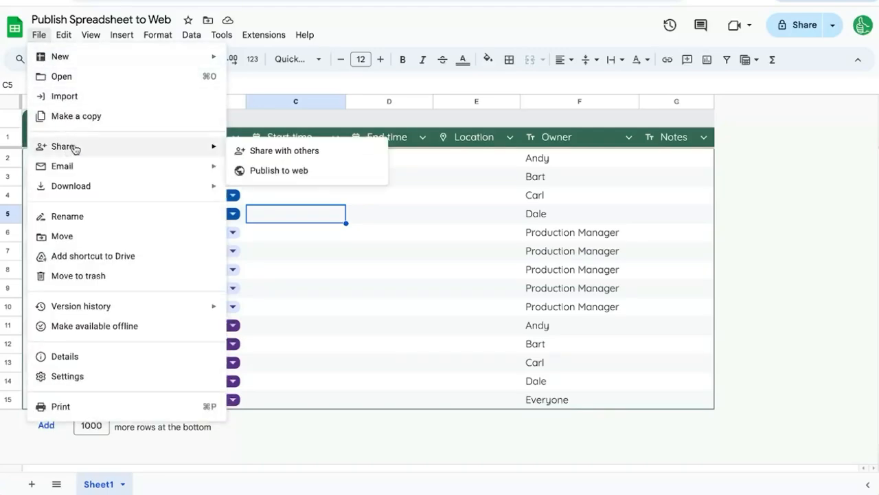
mouse_move(278, 170)
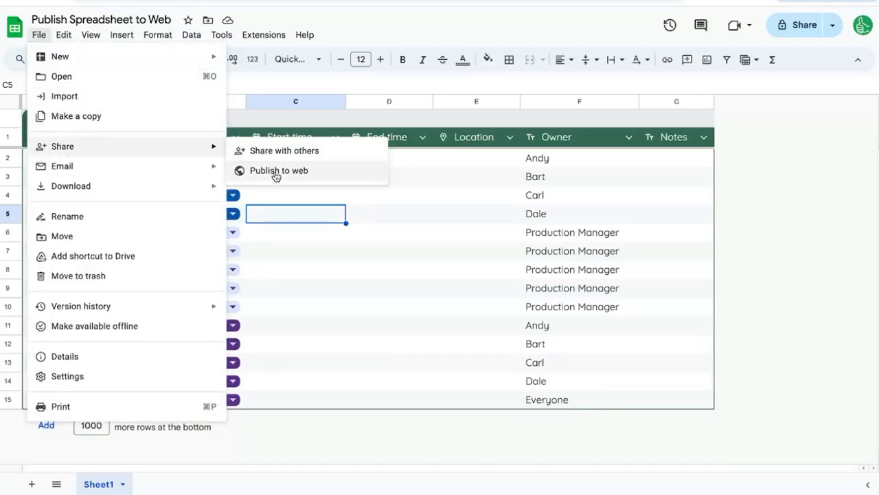
left_click(278, 170)
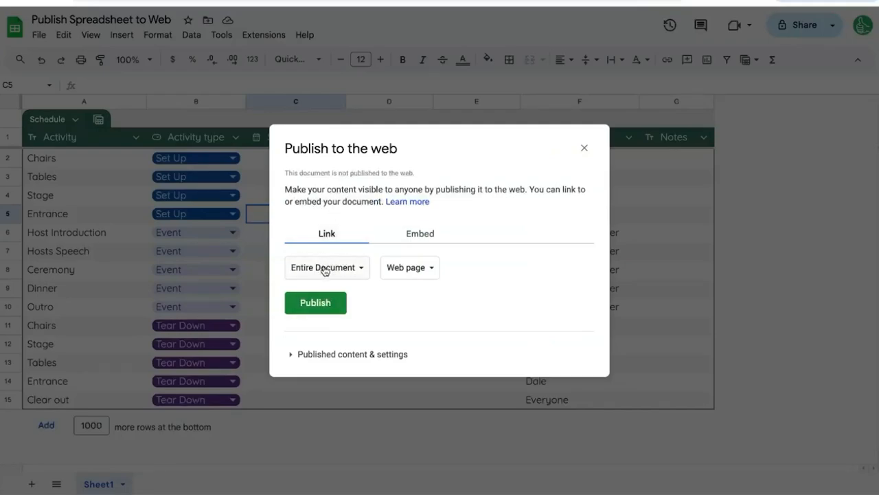
Keep the Web page format and expand Published content & settings
left_click(408, 267)
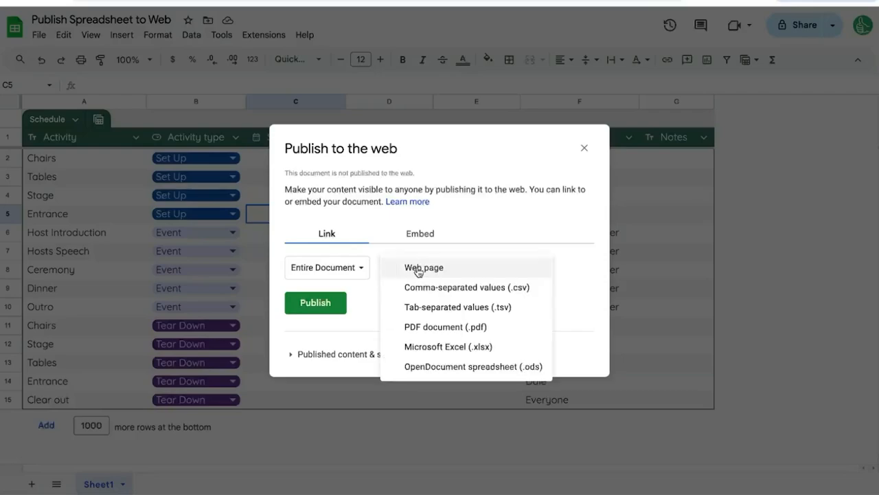
mouse_move(450, 287)
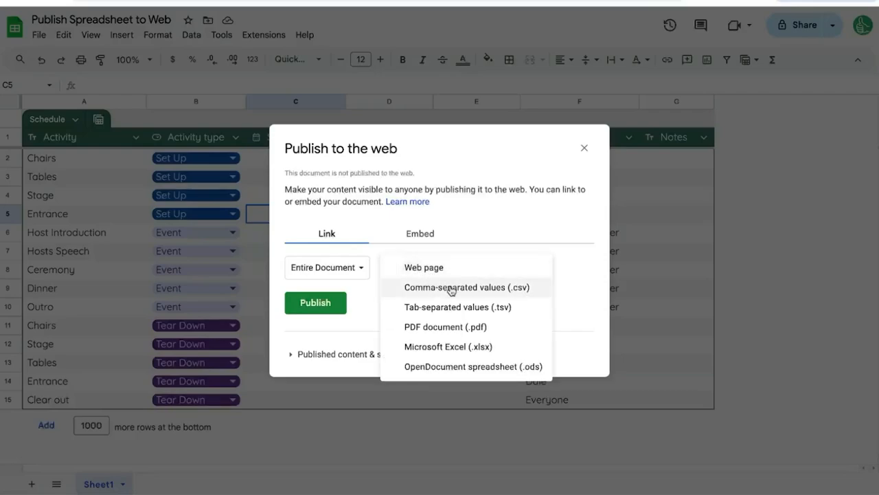
mouse_move(451, 346)
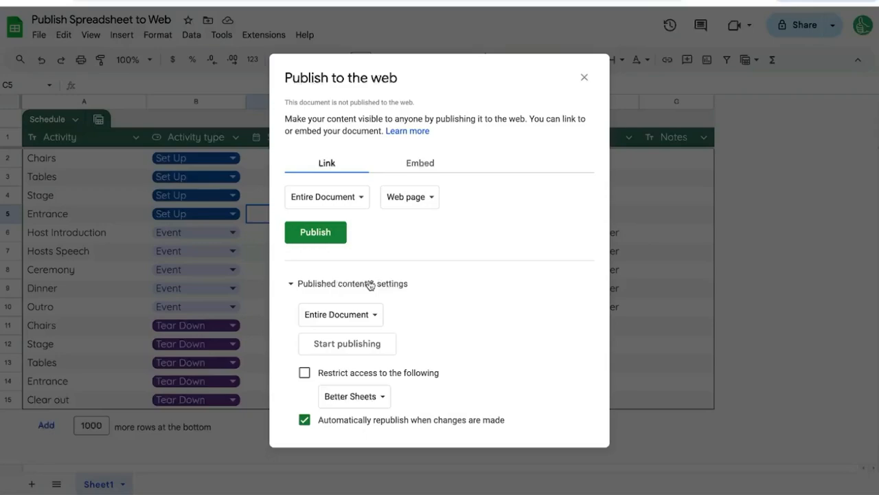
left_click(340, 314)
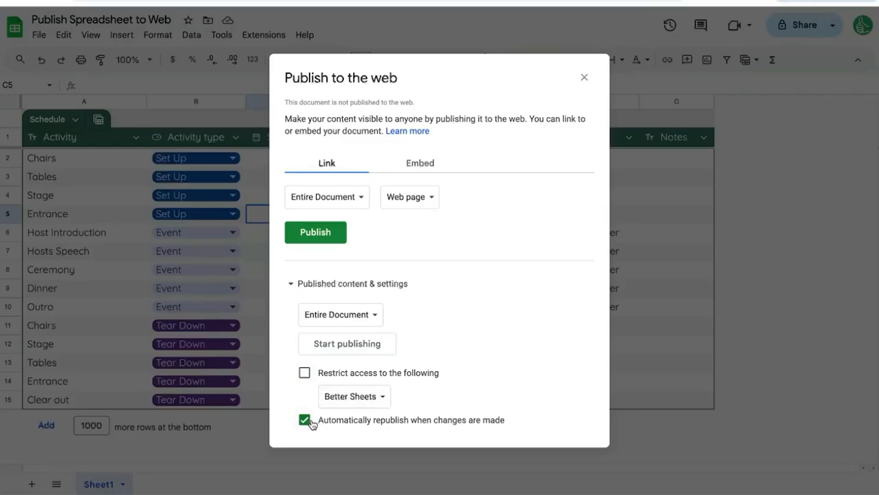
mouse_move(310, 424)
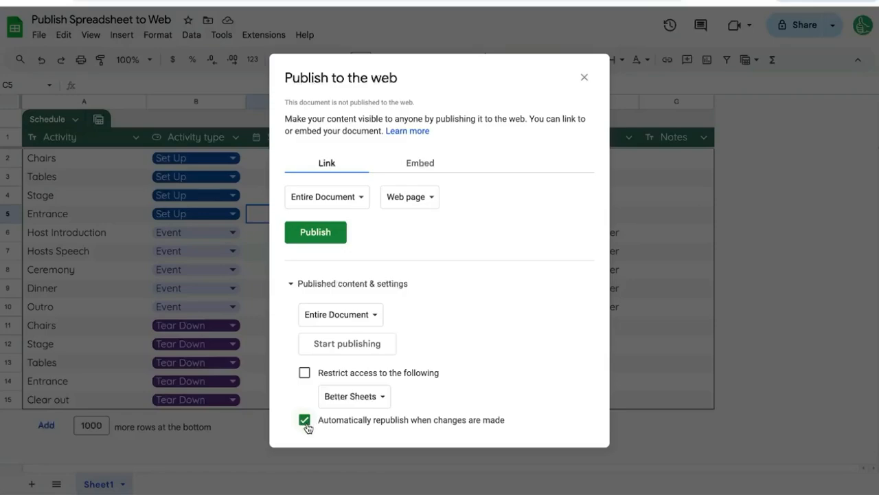
mouse_move(353, 431)
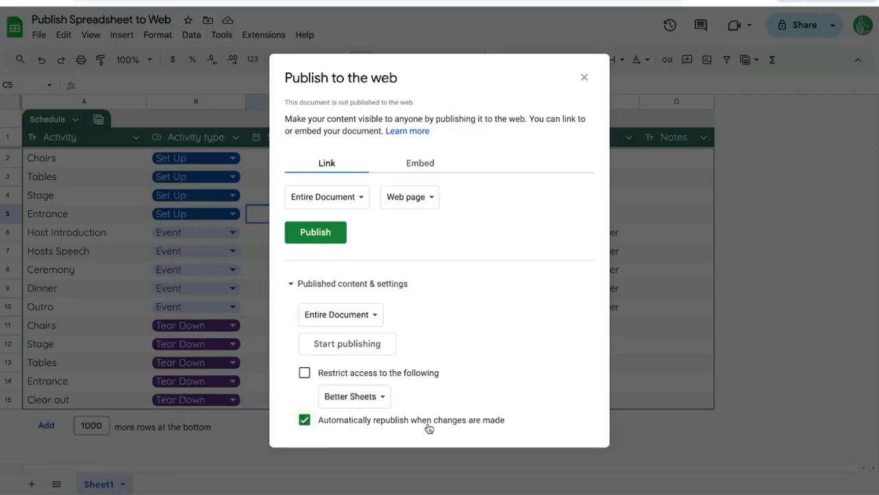
mouse_move(334, 422)
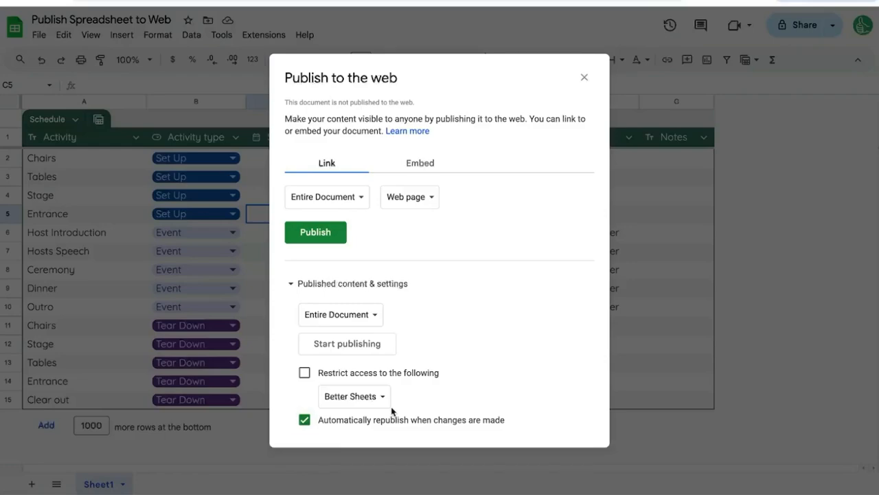
mouse_move(458, 344)
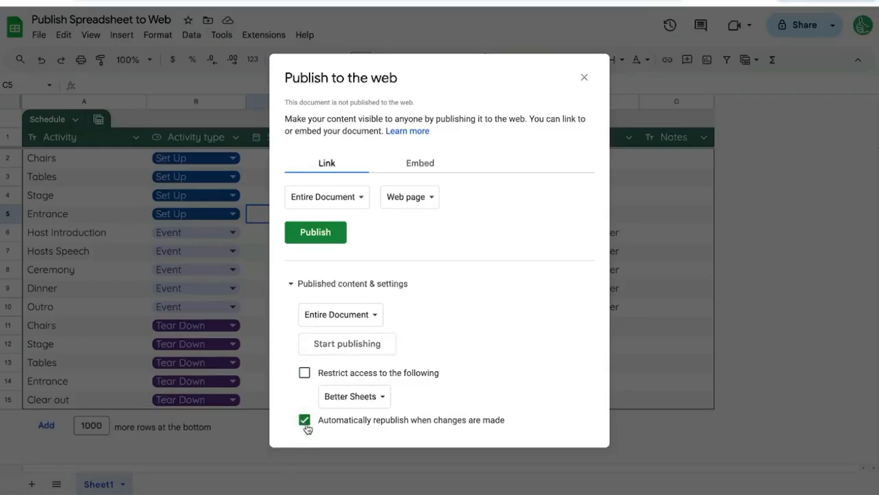
mouse_move(412, 374)
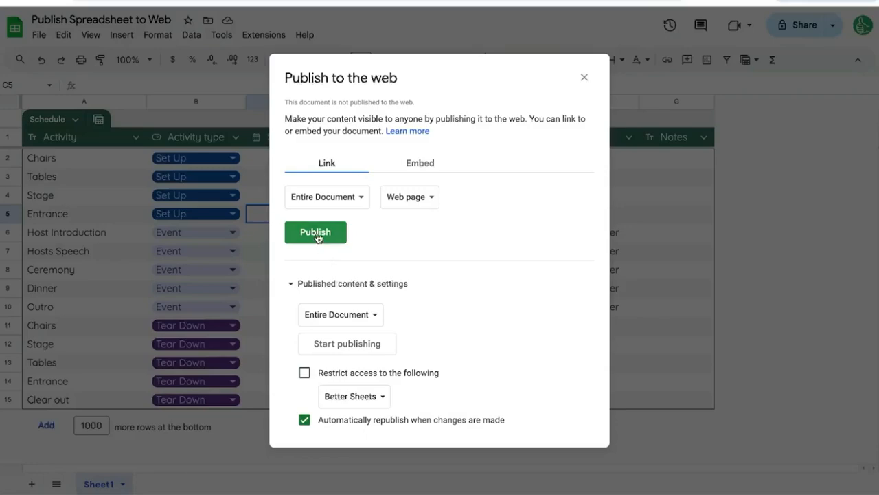
Publish the entire document, confirm with OK, and open the public link
left_click(315, 232)
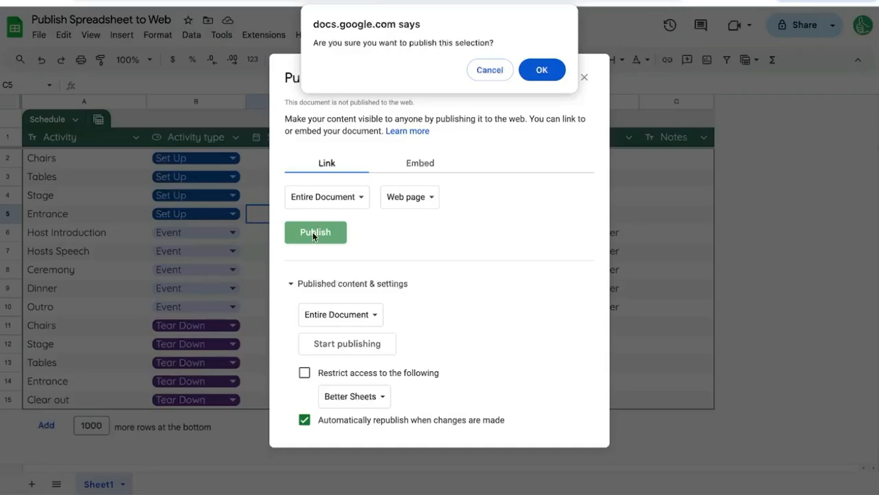
mouse_move(569, 78)
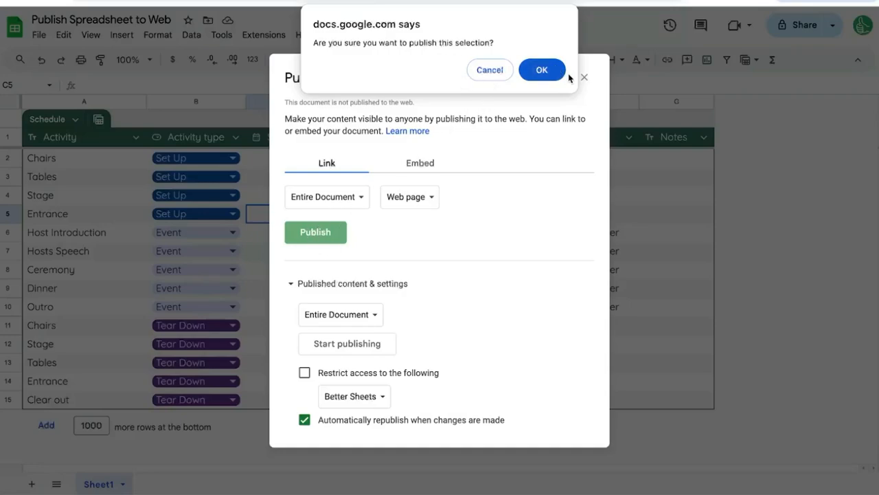
left_click(542, 69)
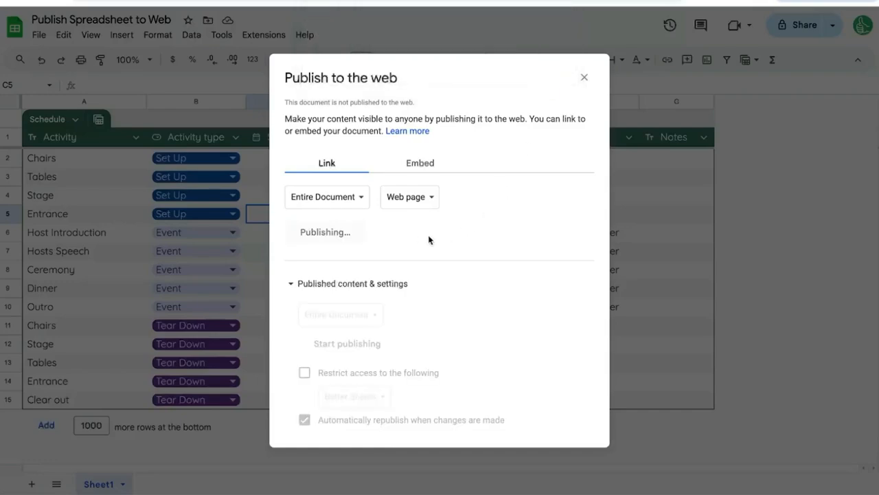
left_click(347, 342)
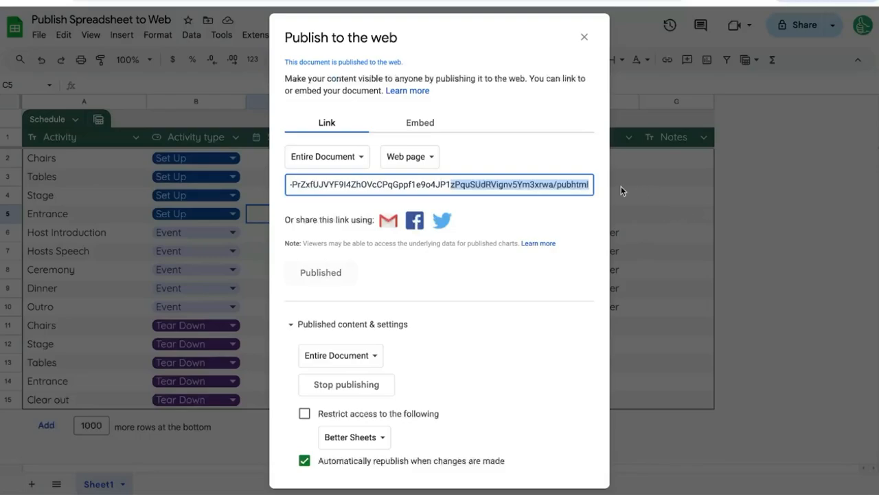
mouse_move(527, 184)
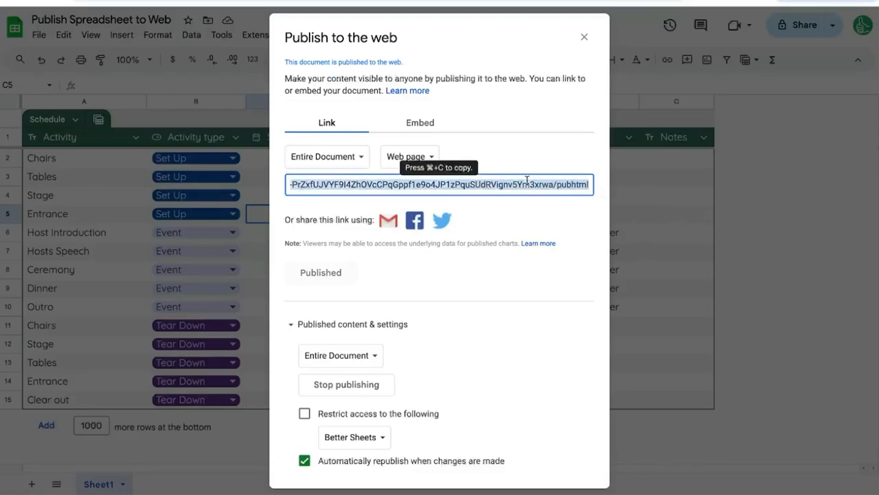
left_click(583, 36)
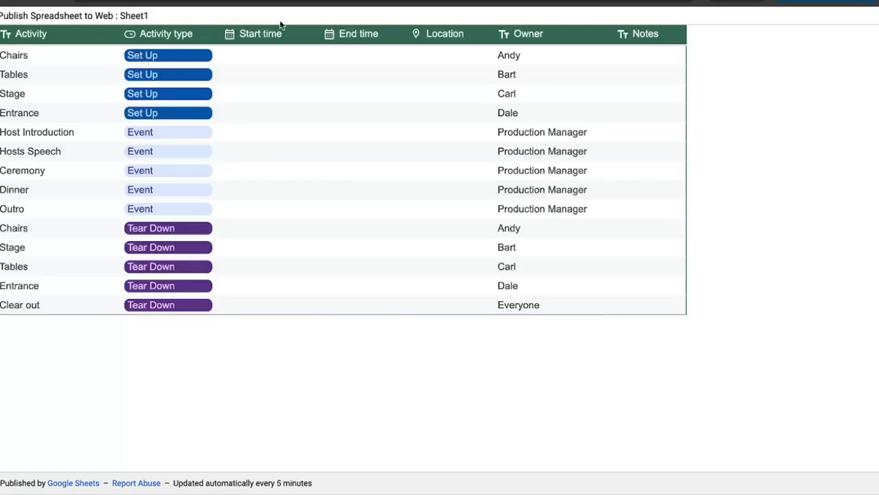
mouse_move(184, 85)
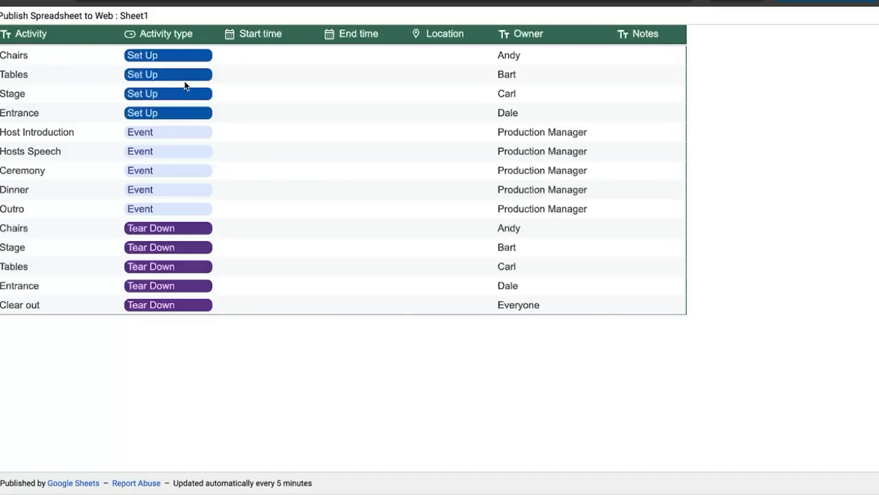
mouse_move(374, 110)
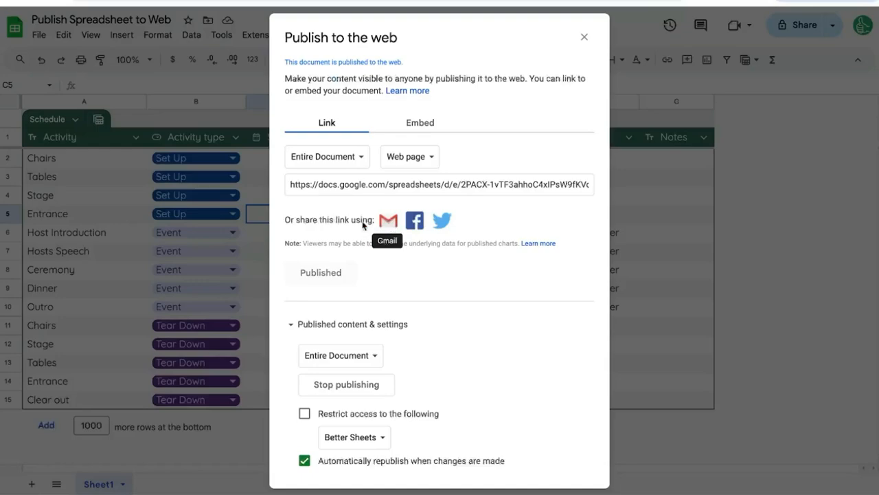
mouse_move(441, 219)
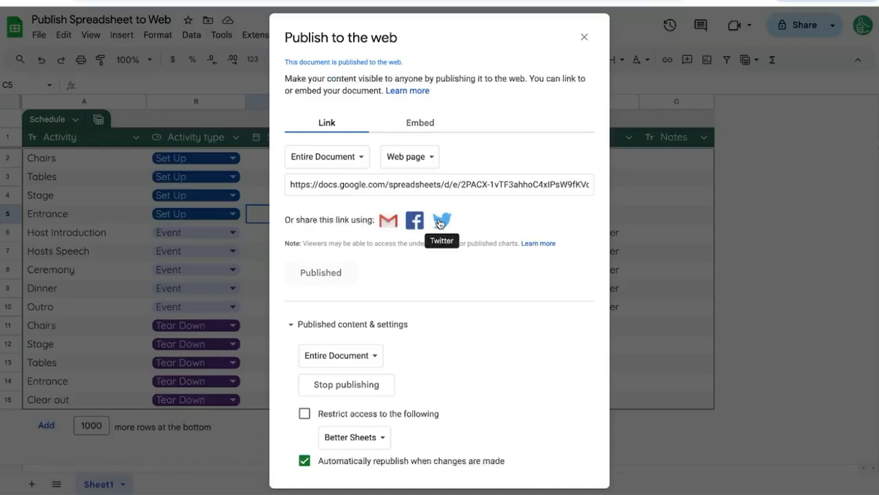